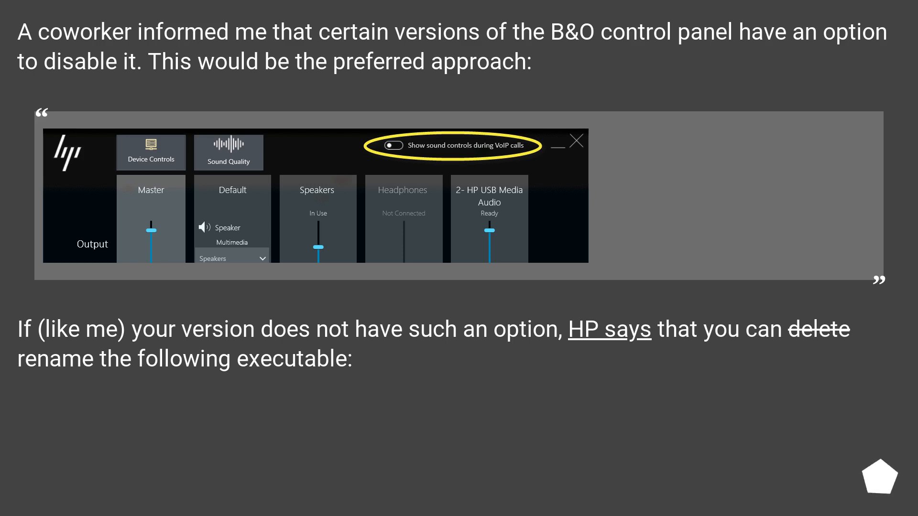
{"action": "scroll", "scroll_direction": "right", "scroll_amount": 3}
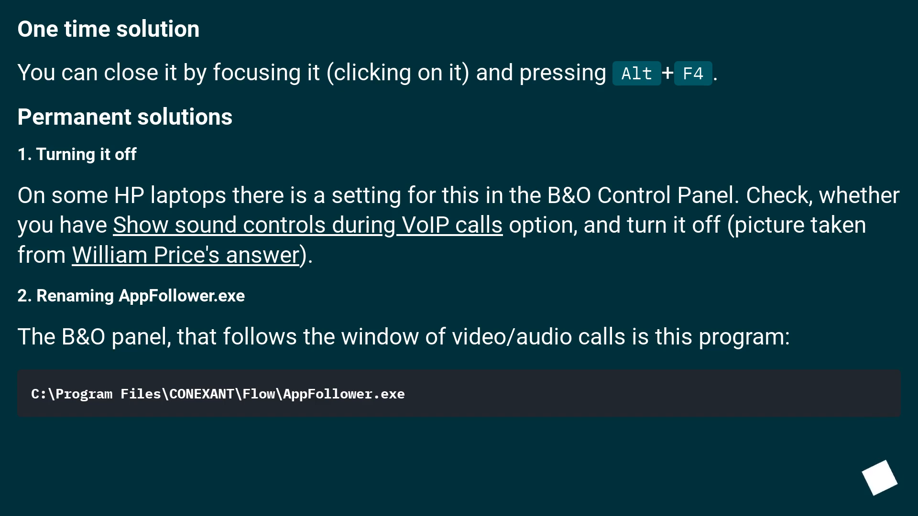
{"action": "scroll", "scroll_direction": "down", "scroll_amount": 3}
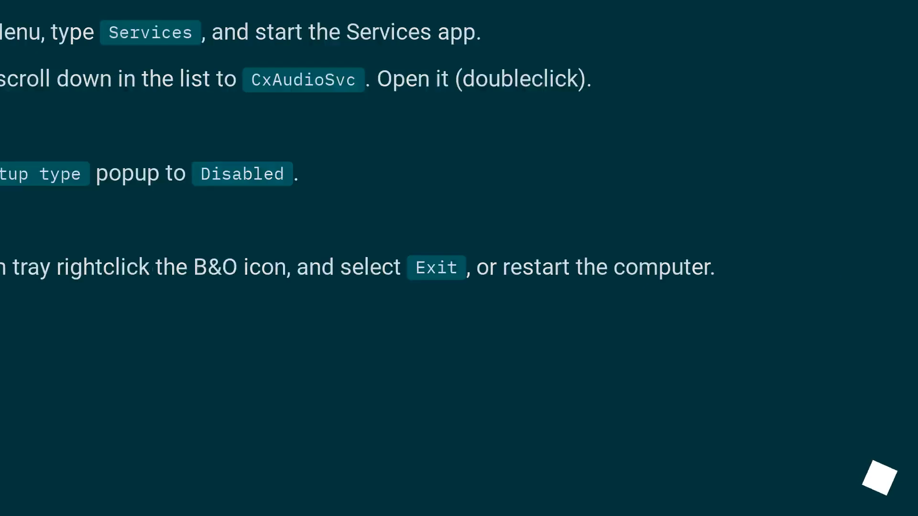
{"action": "scroll", "scroll_direction": "down", "scroll_amount": 3}
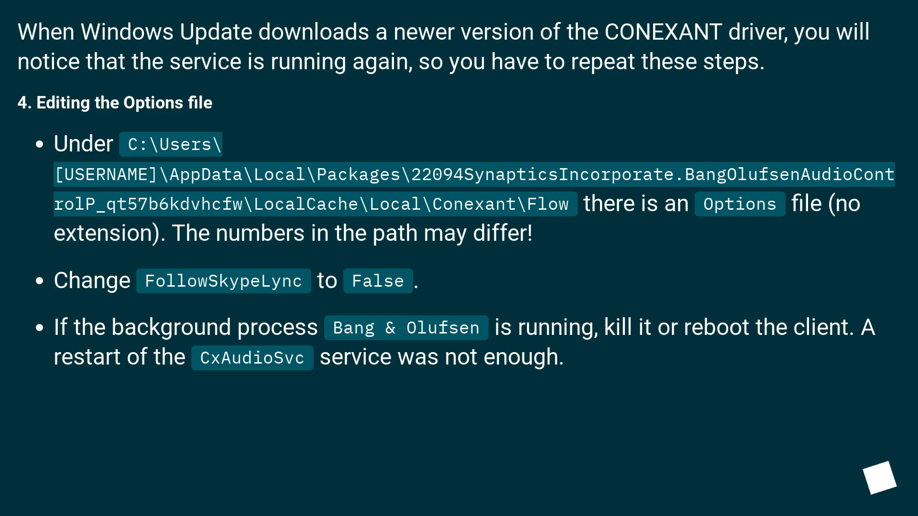